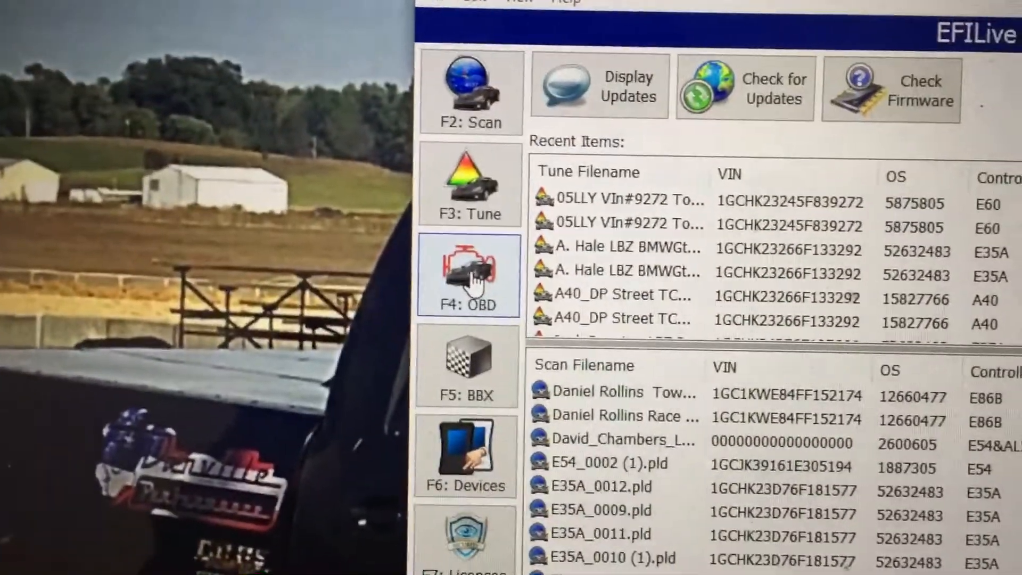
Step: Open EFILive's F4: OBD On Board Diagnostics window, showing engine and transmission controllers as unknown
left_click(468, 274)
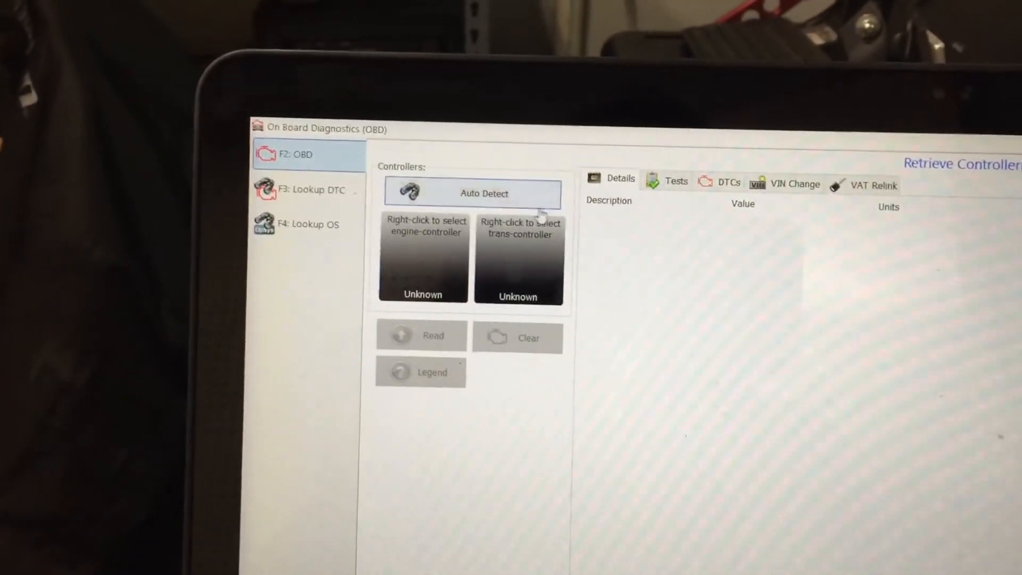